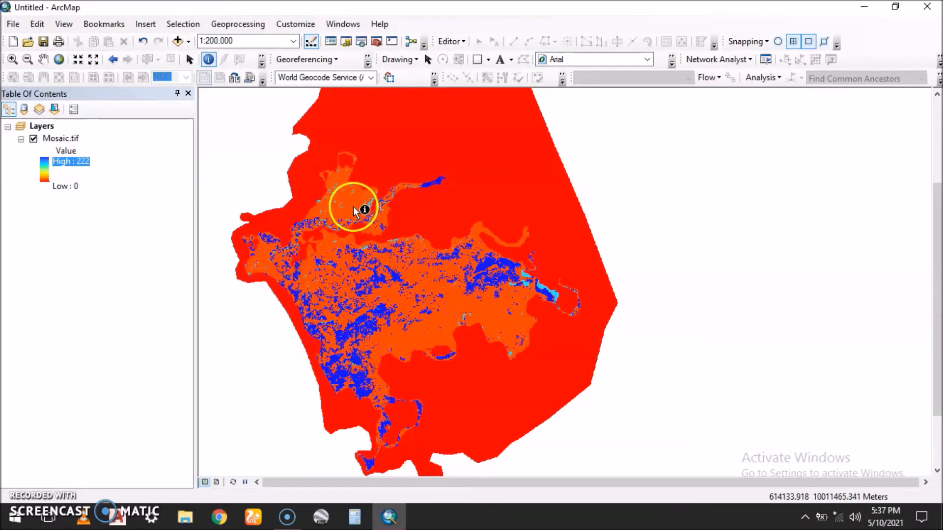
Identify Mosaic.tif pixel values in channels, blue patches and outside the raster extent.
left_click(354, 207)
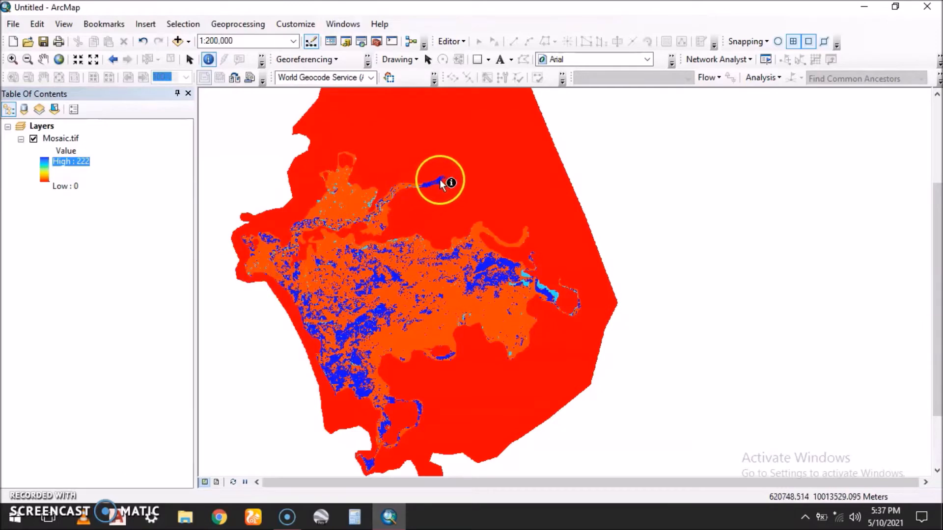
left_click(440, 182)
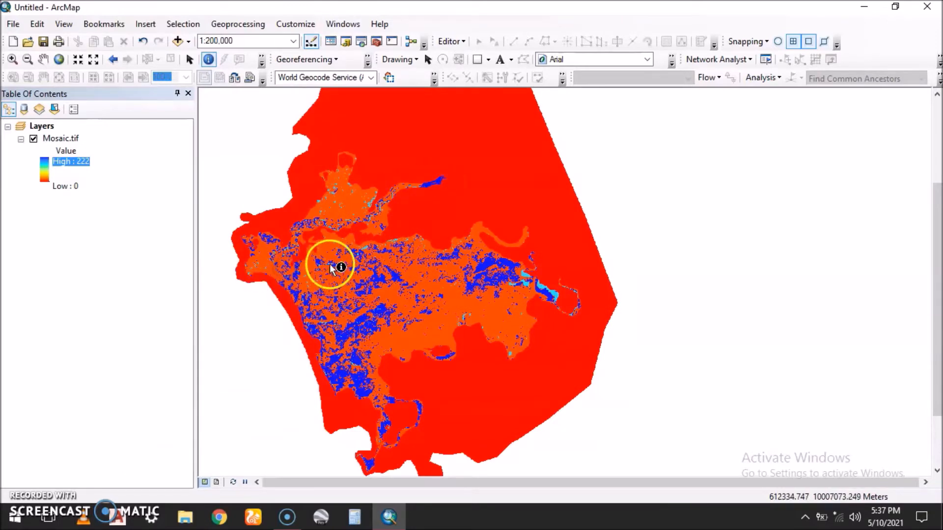
left_click(334, 268)
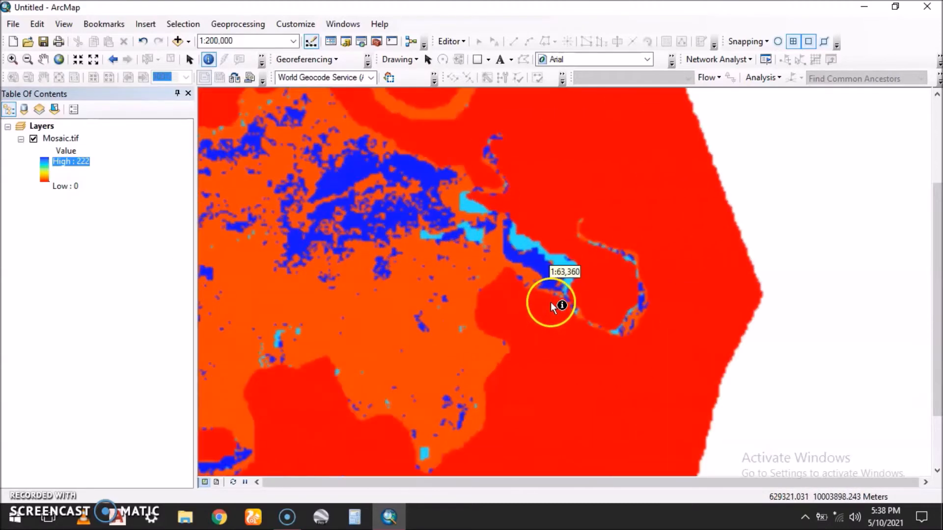
left_click(552, 301)
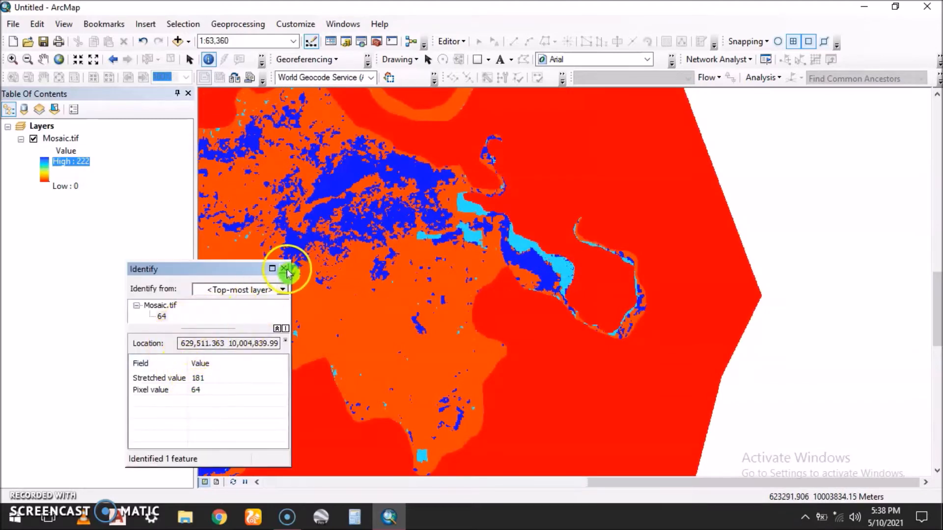
left_click(284, 268)
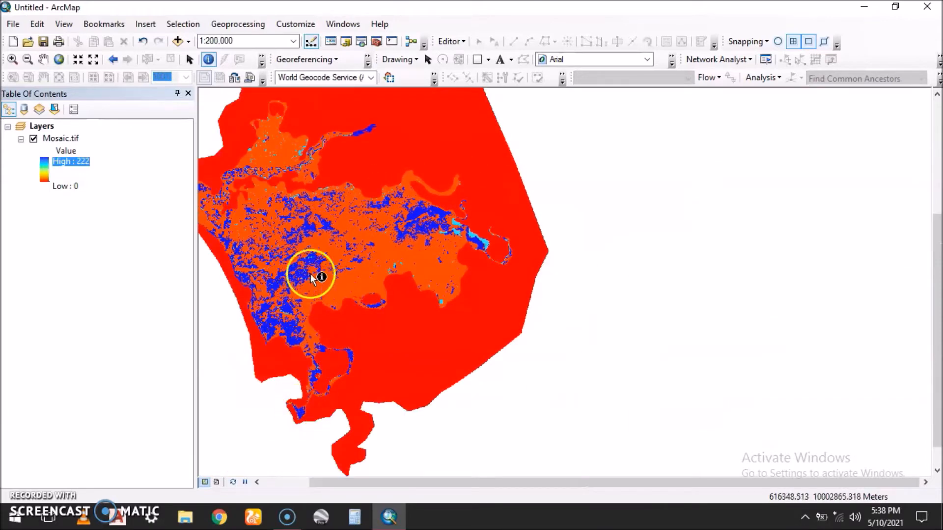
mouse_move(421, 136)
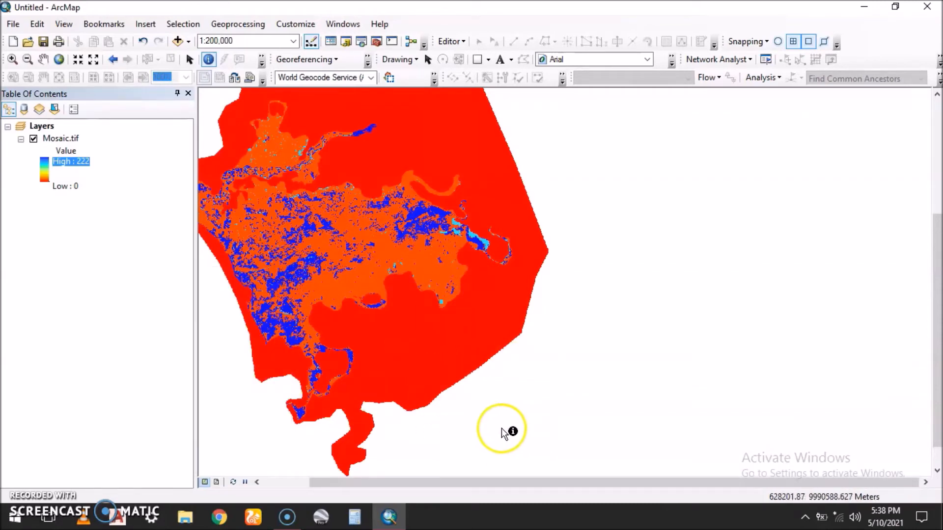
left_click(502, 430)
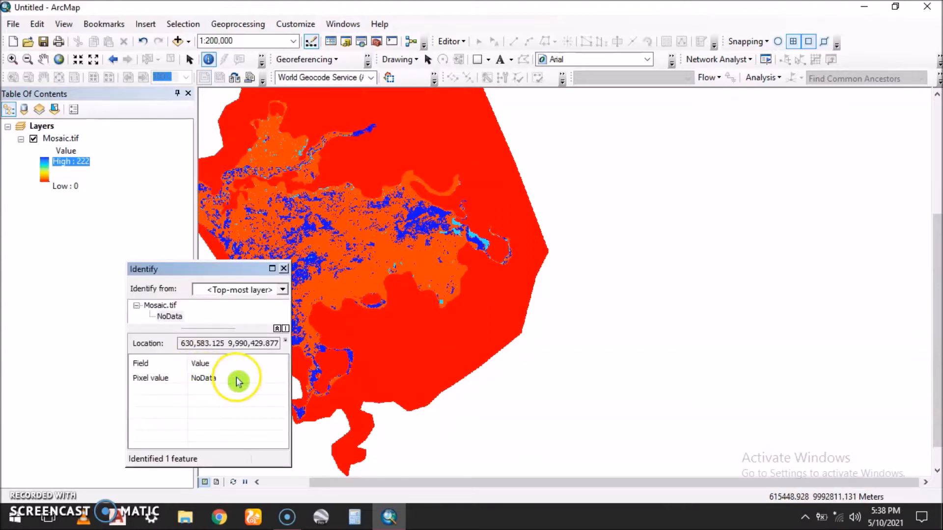
left_click(284, 268)
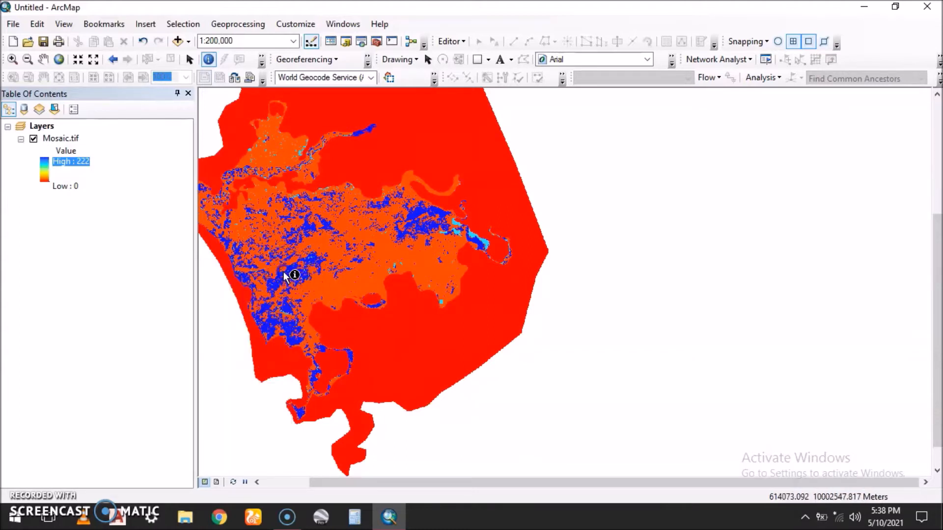
left_click(273, 287)
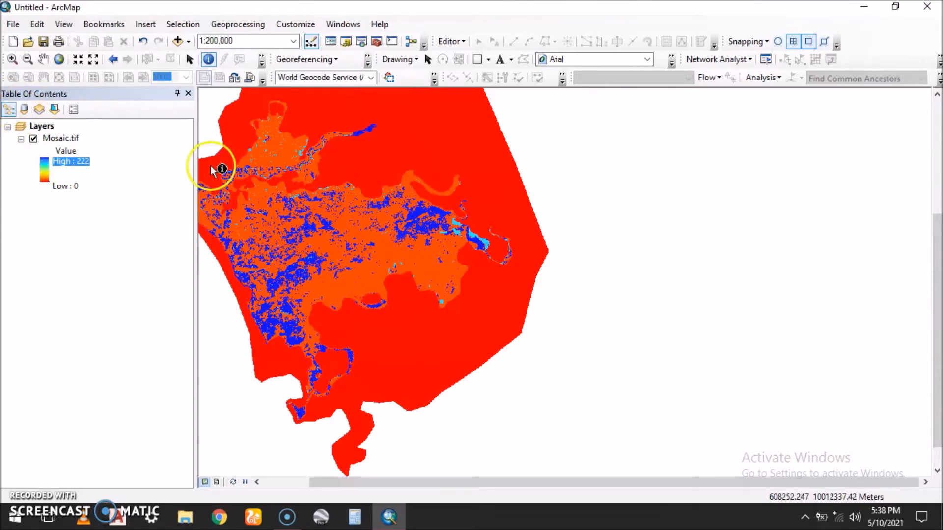
mouse_move(377, 41)
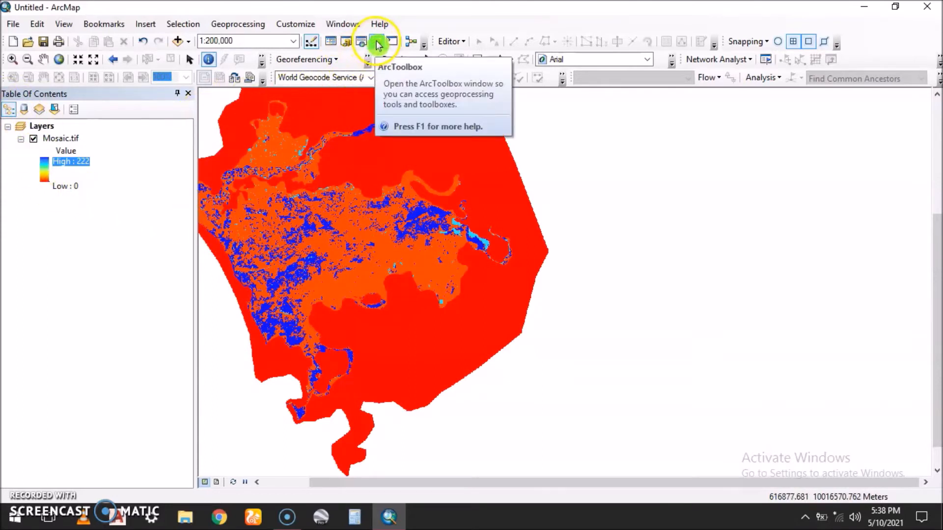
Launch Raster Calculator from ArcToolbox's Spatial Analyst Map Algebra toolset.
left_click(376, 43)
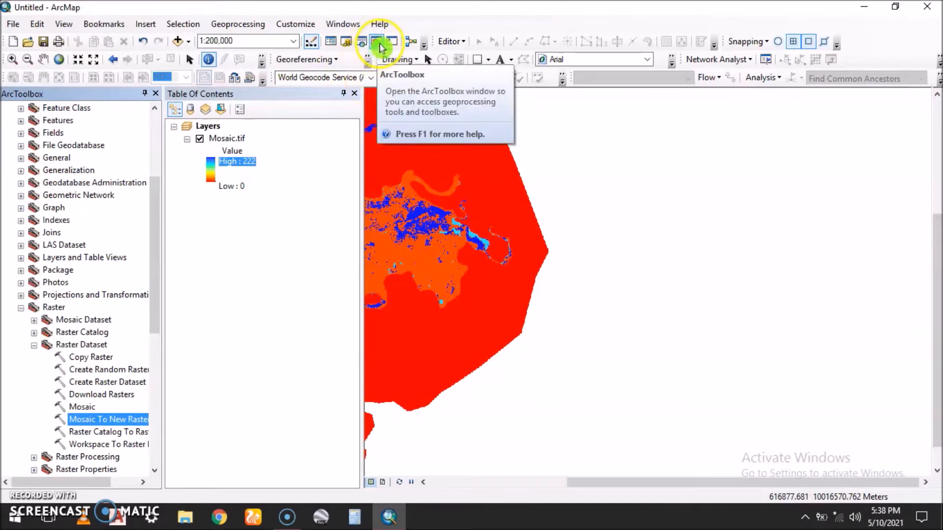
left_click(20, 307)
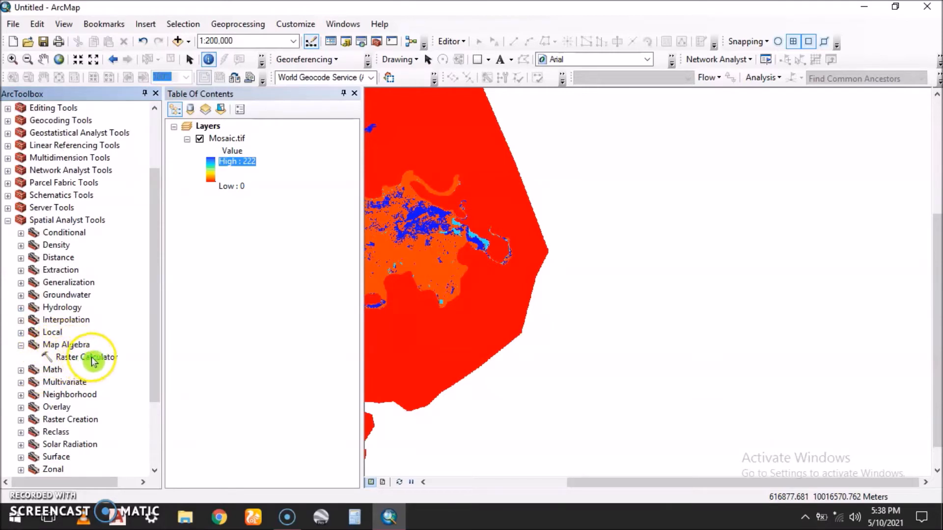
double_click(86, 356)
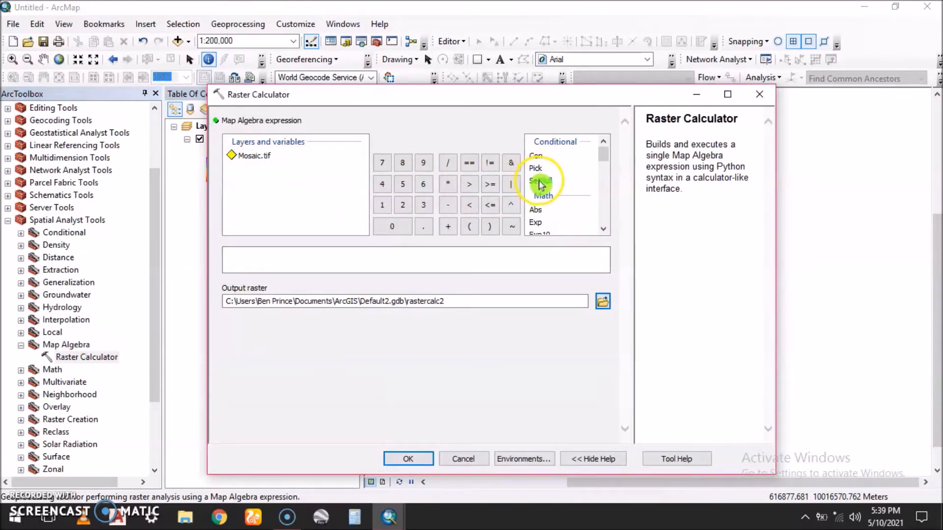
Run SetNull("Mosaic.tif" == 0, "Mosaic.tif") to produce the rastercalc2 raster.
left_click(539, 180)
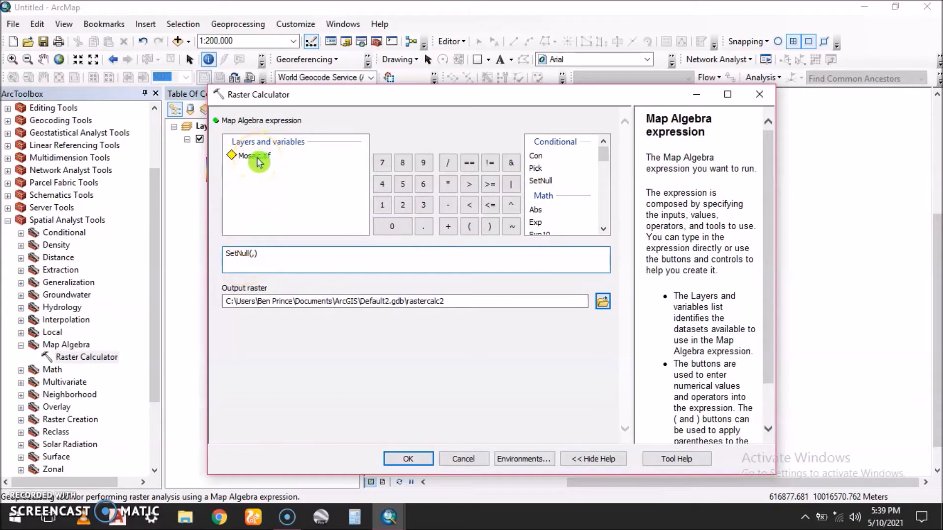
double_click(247, 155)
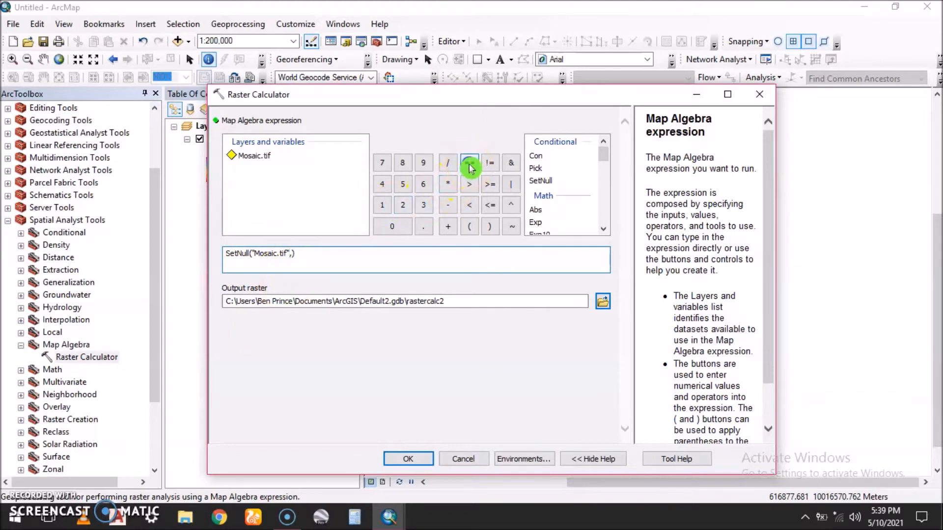
left_click(468, 163)
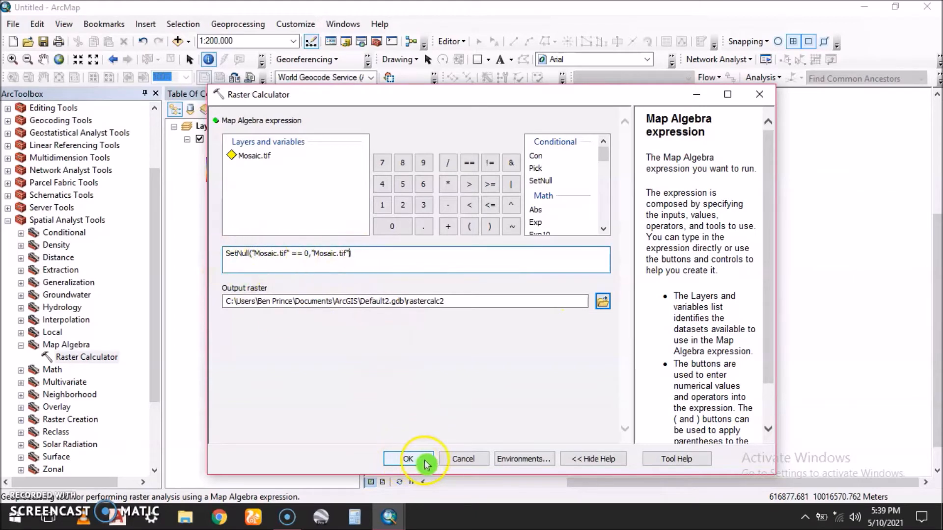
left_click(407, 458)
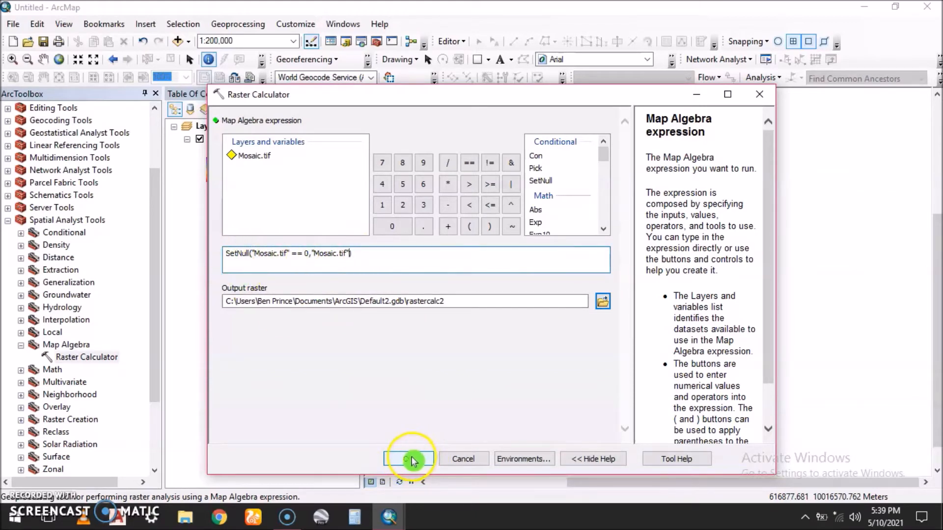
left_click(410, 458)
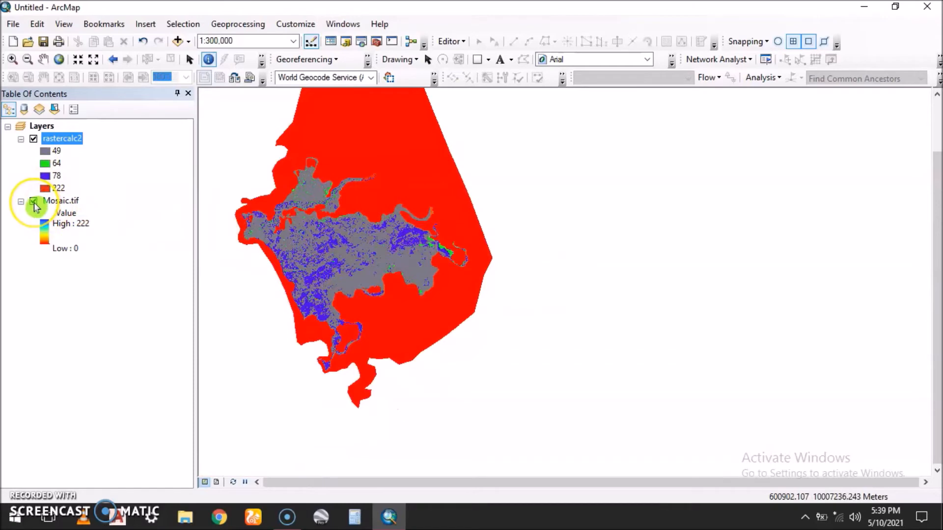
Toggle Mosaic.tif off and back on to compare, then zoom into rastercalc2.
left_click(34, 201)
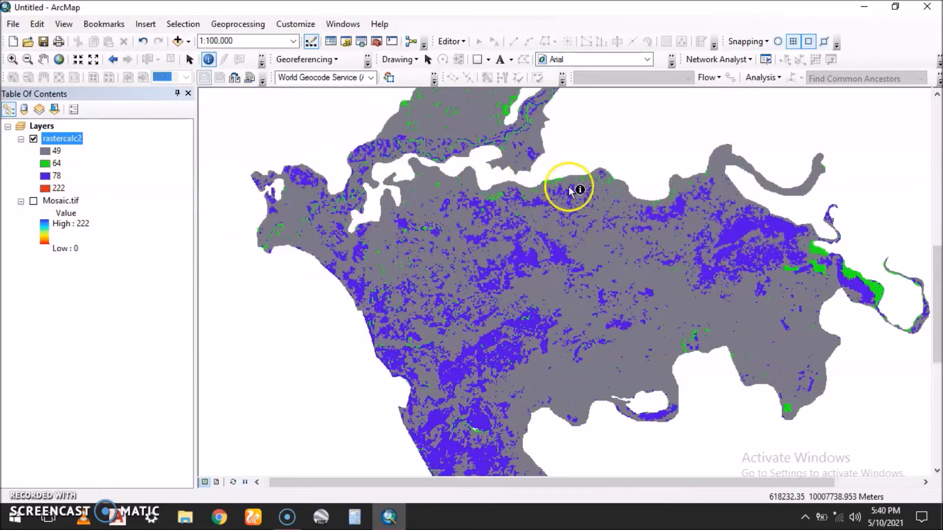
mouse_move(493, 246)
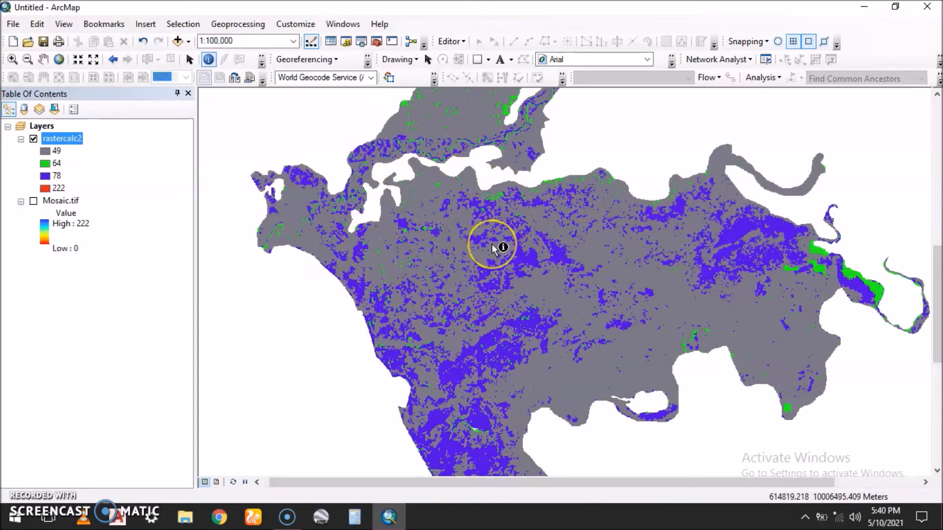
mouse_move(583, 147)
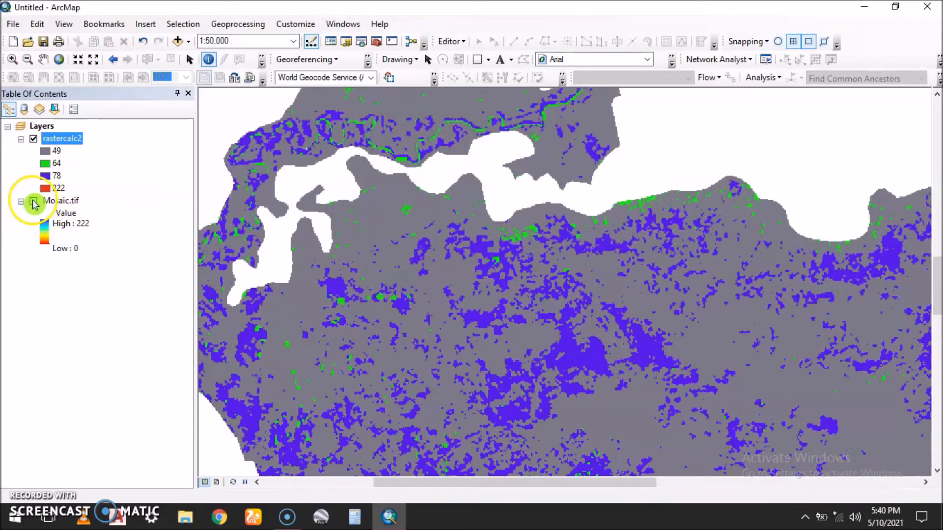
left_click(34, 201)
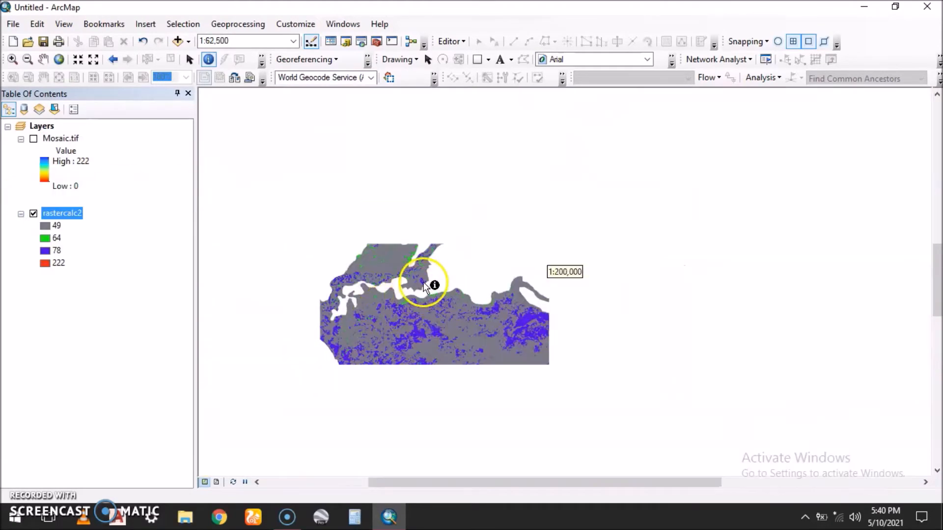
left_click(426, 284)
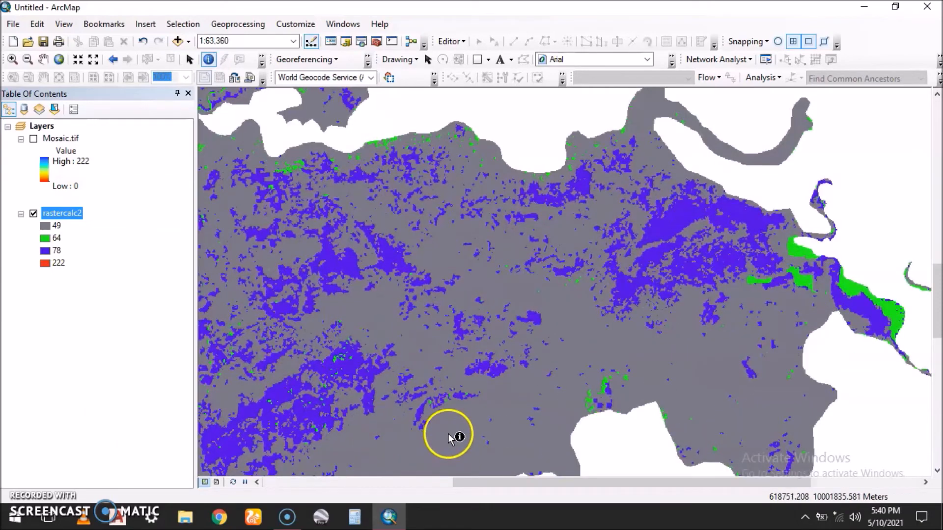
left_click(448, 435)
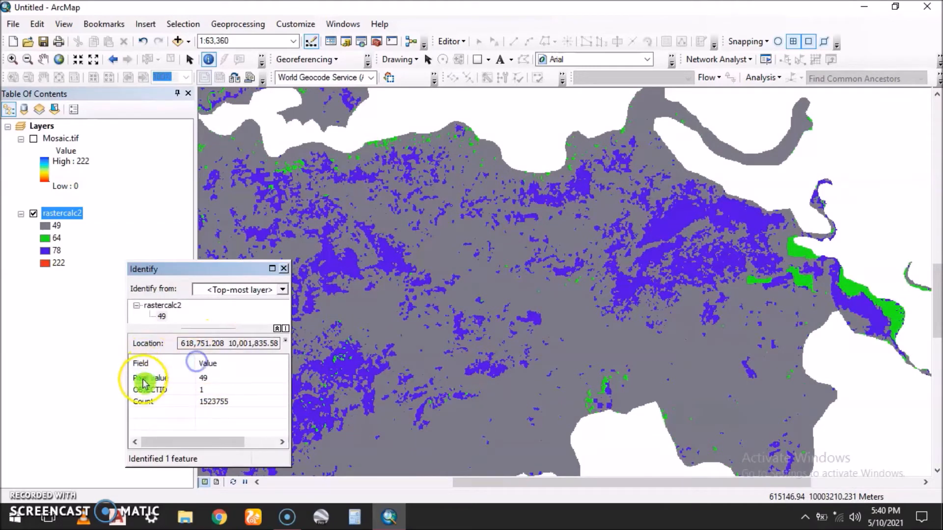
left_click(284, 268)
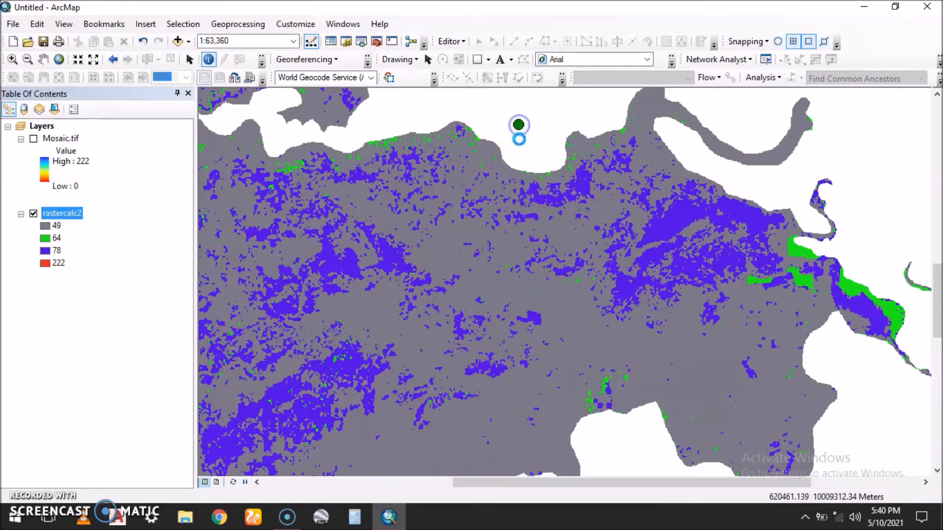
left_click(519, 125)
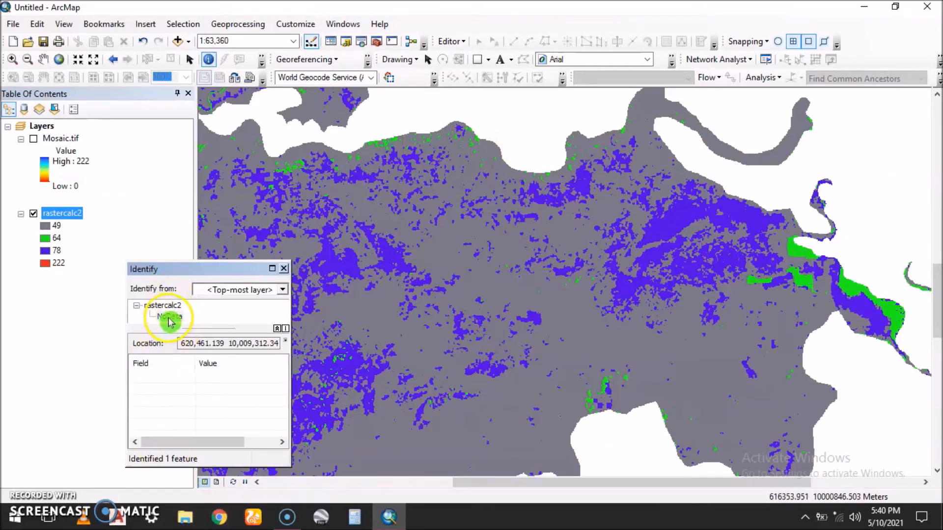
left_click(622, 448)
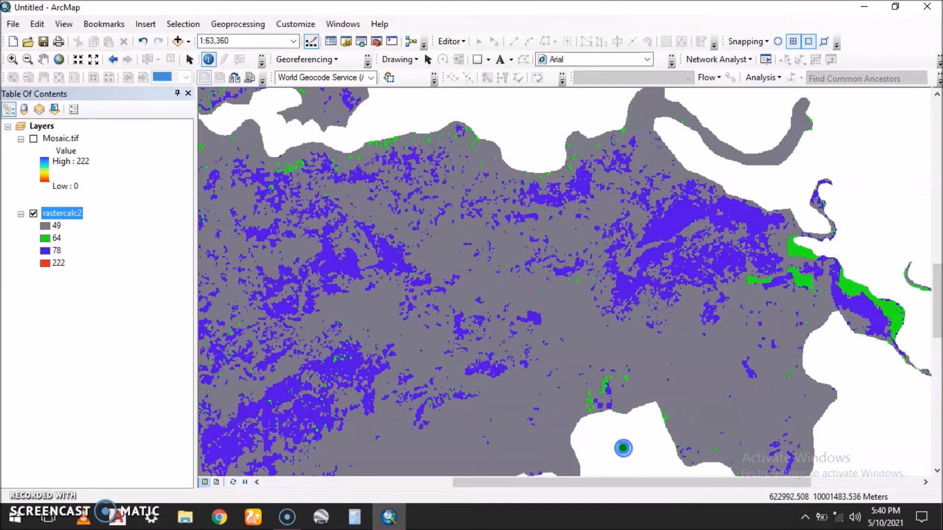
left_click(622, 448)
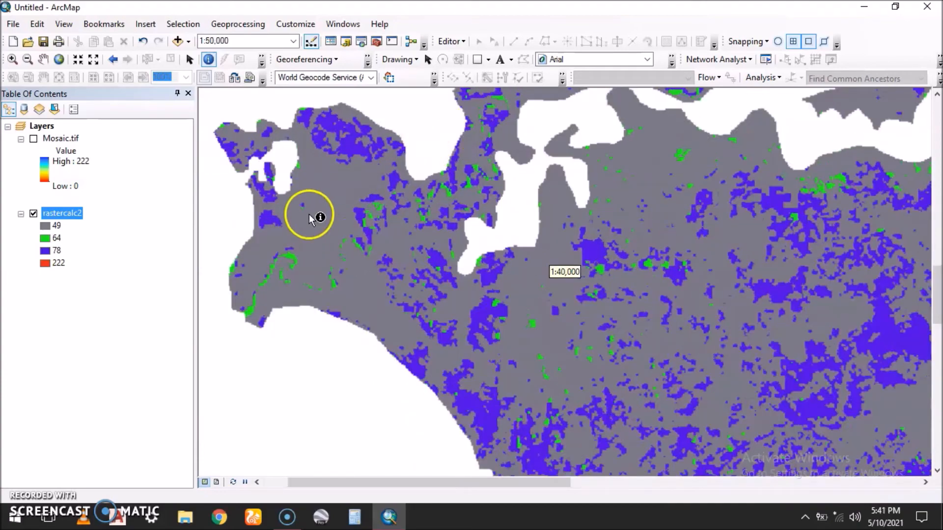
left_click(310, 216)
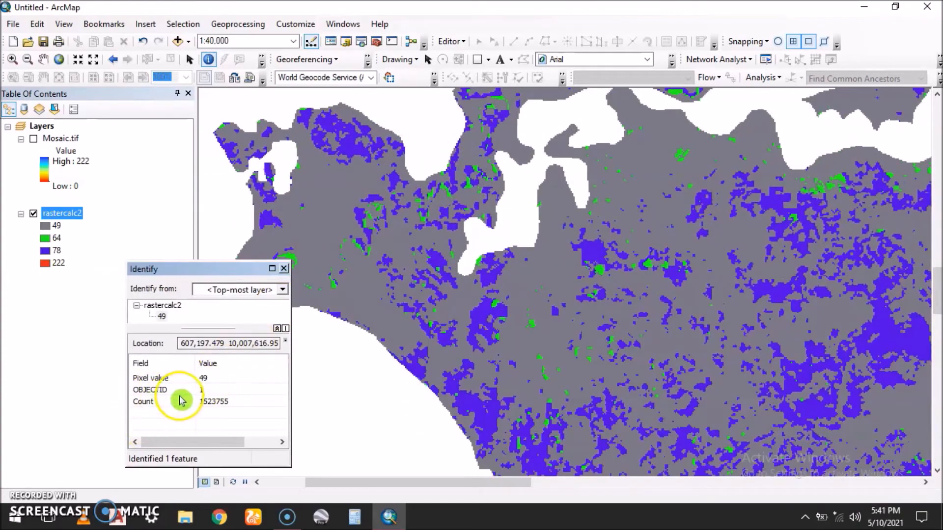
left_click(283, 269)
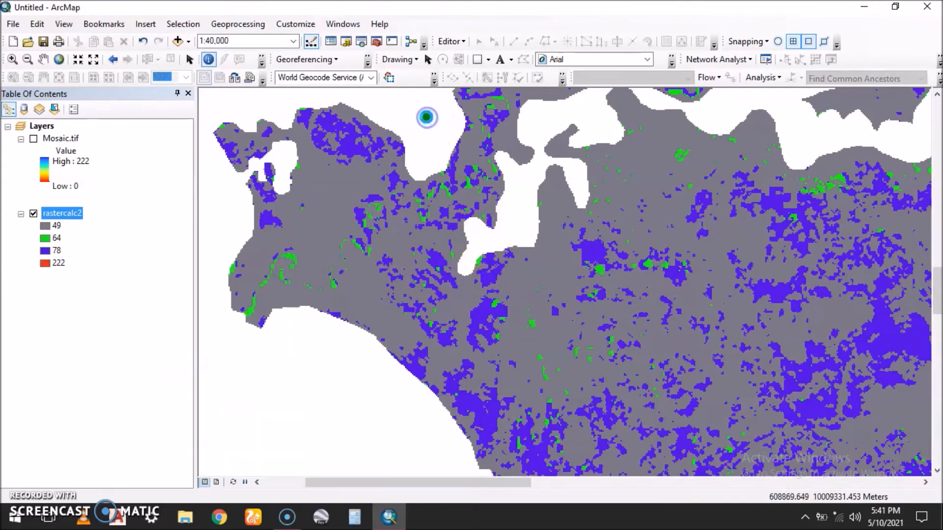
left_click(427, 117)
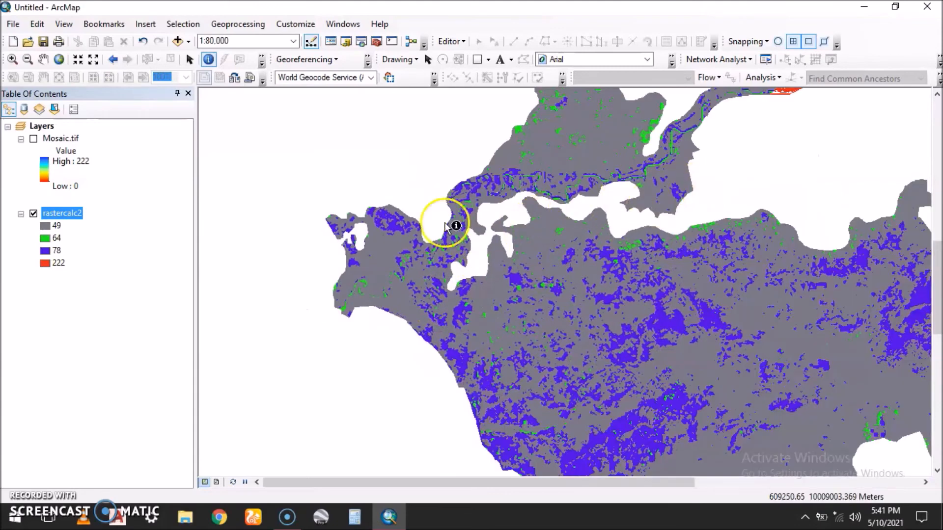
scroll("down", 3)
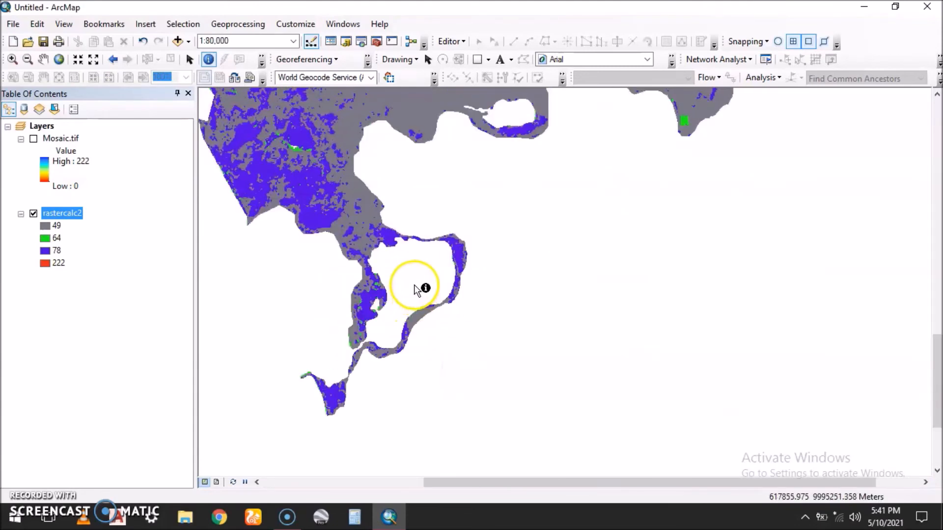
left_click(417, 286)
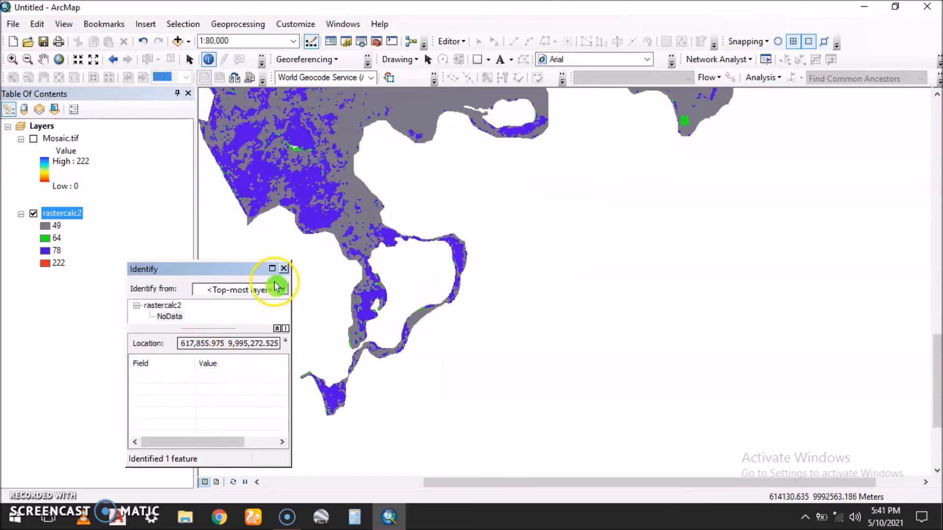
left_click(284, 269)
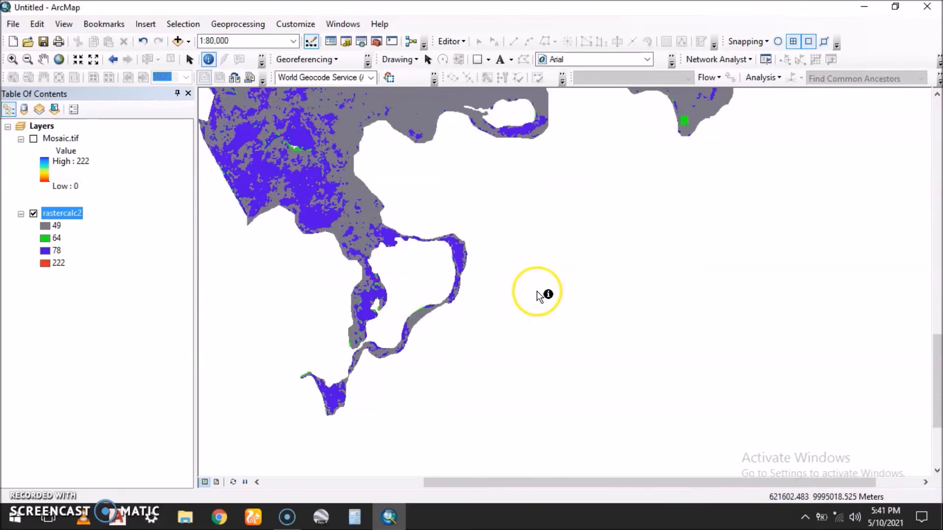
mouse_move(553, 415)
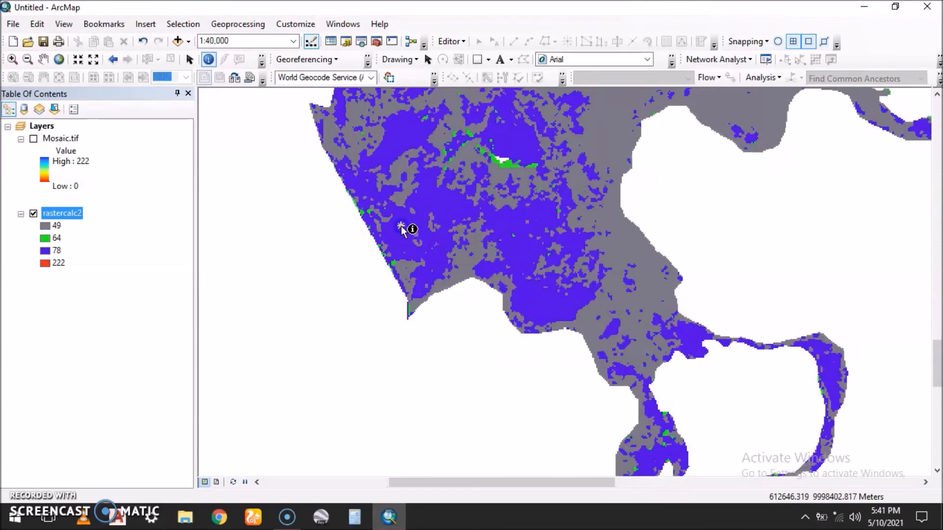
Zoom in and identify rastercalc2 values for blue (78) and grey pixels.
left_click(401, 229)
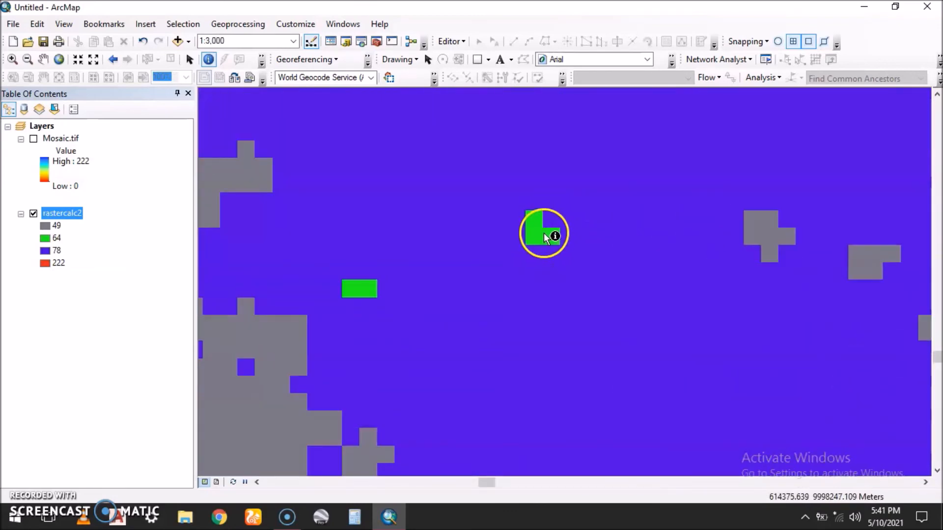
left_click(541, 233)
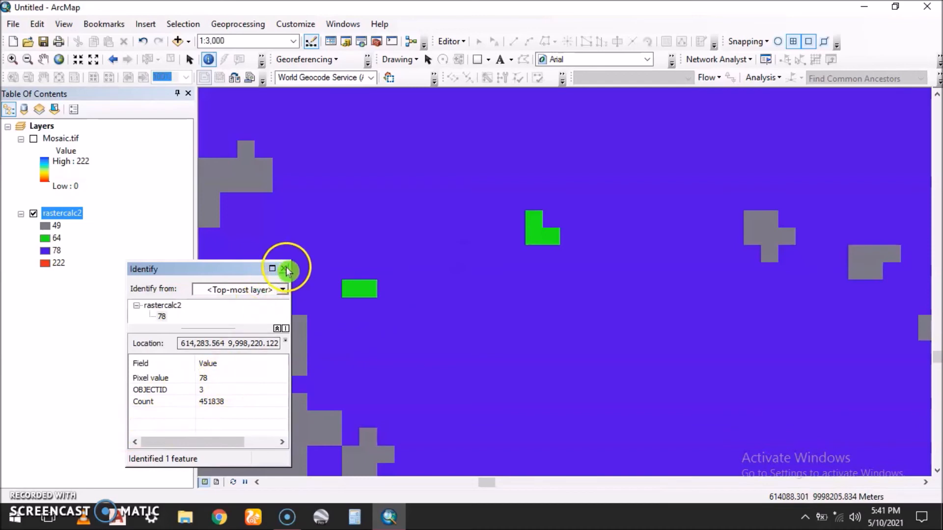
left_click(325, 408)
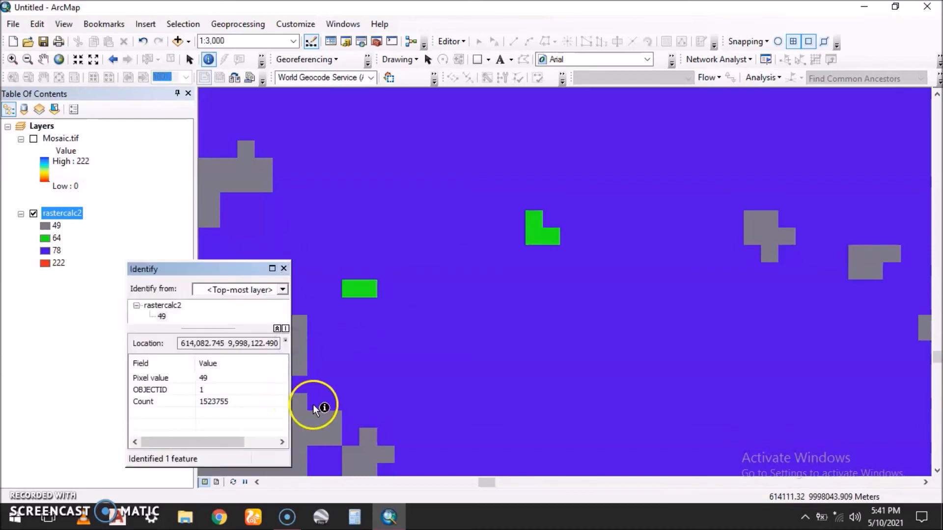
left_click(283, 268)
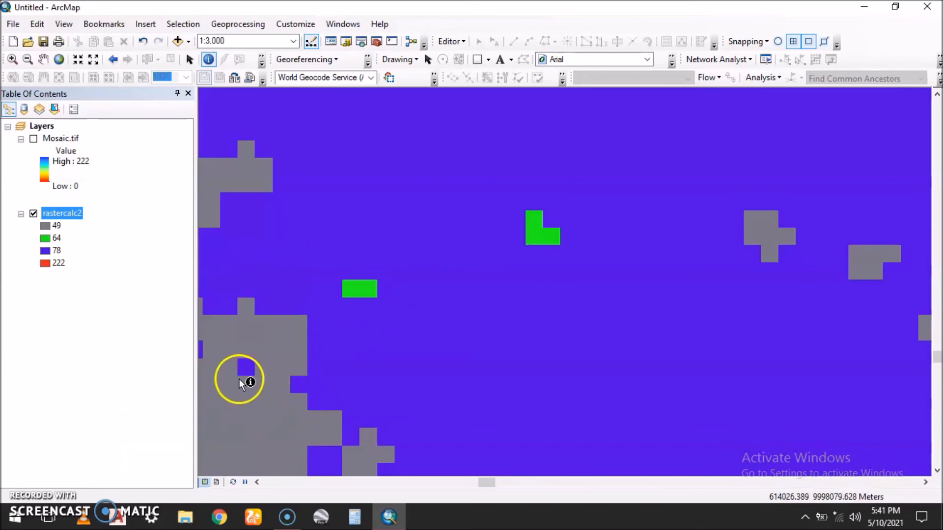
Hide Mosaic.tif, put rastercalc2 on top, and confirm no features outside the raster.
left_click(239, 382)
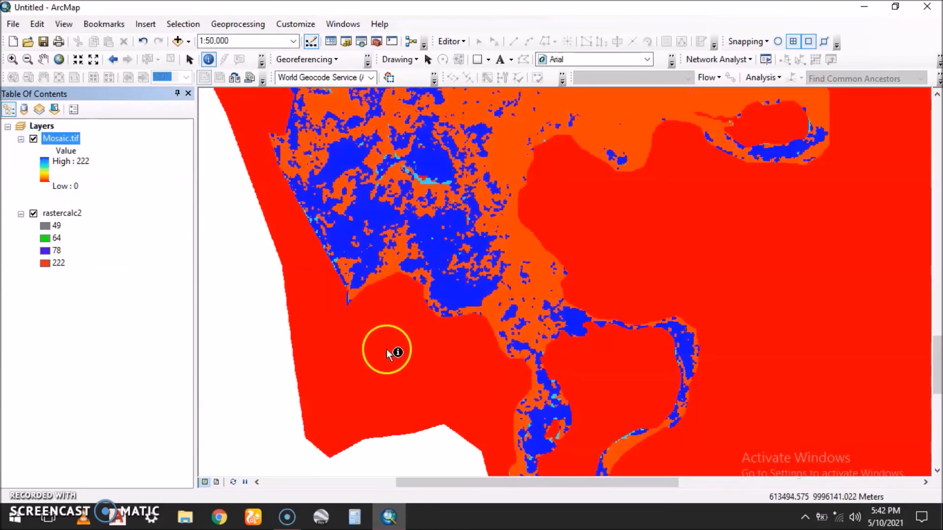
left_click(388, 351)
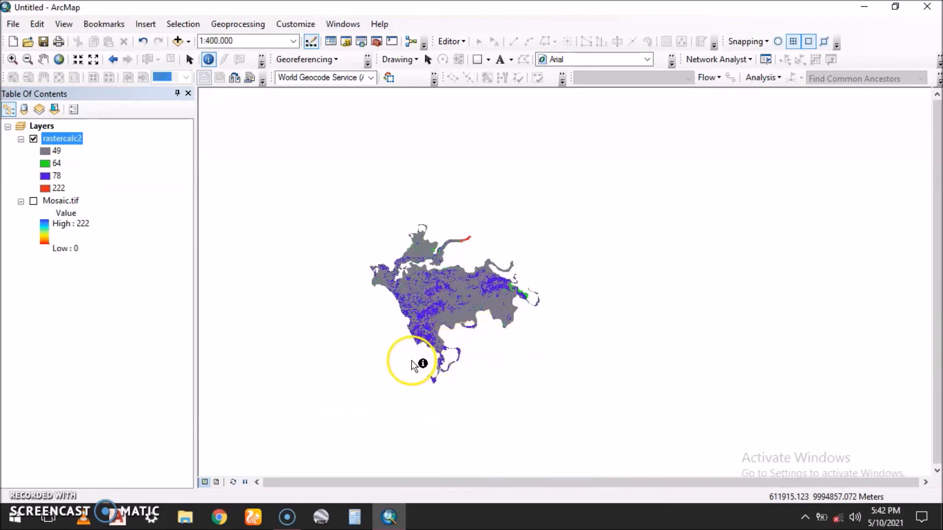
left_click(423, 364)
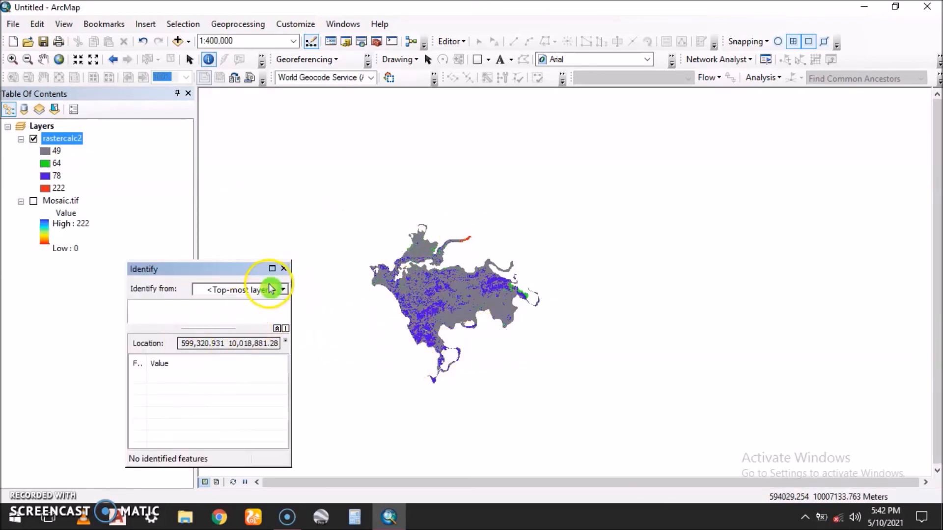